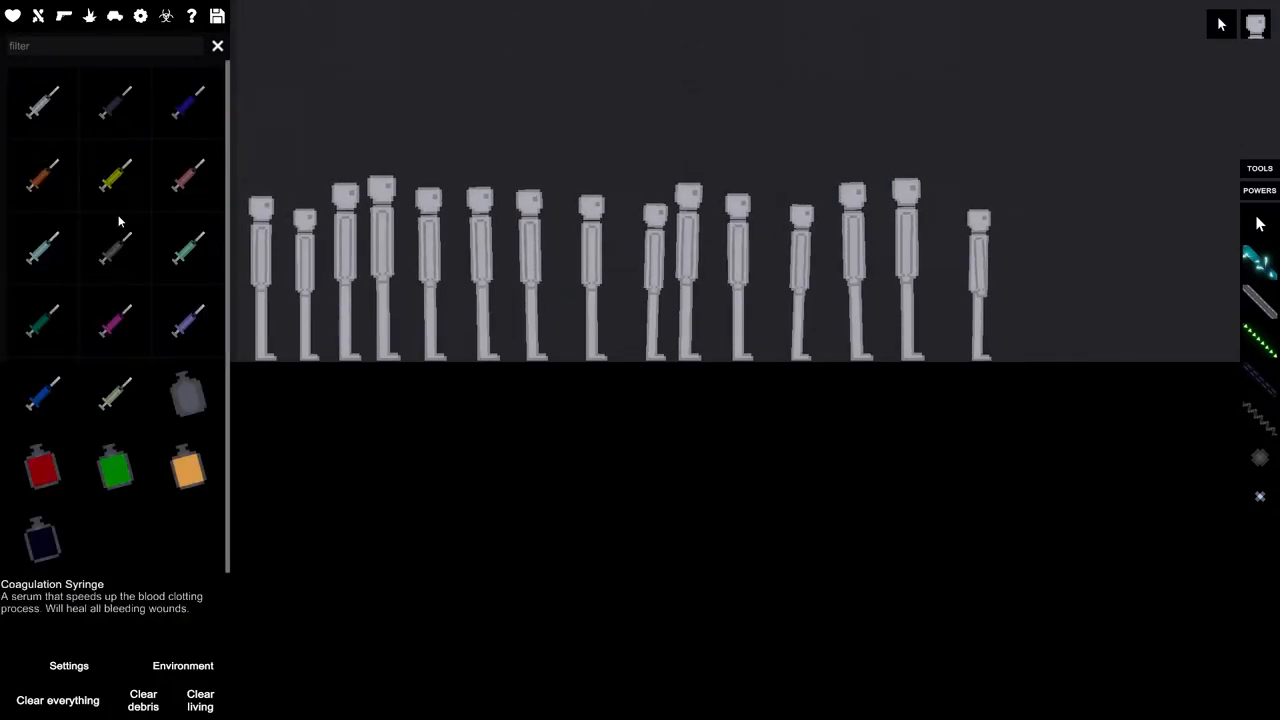
# Pick the Coagulation Syringe and place it on the ground right of the ragdolls.
pyautogui.click(188, 248)
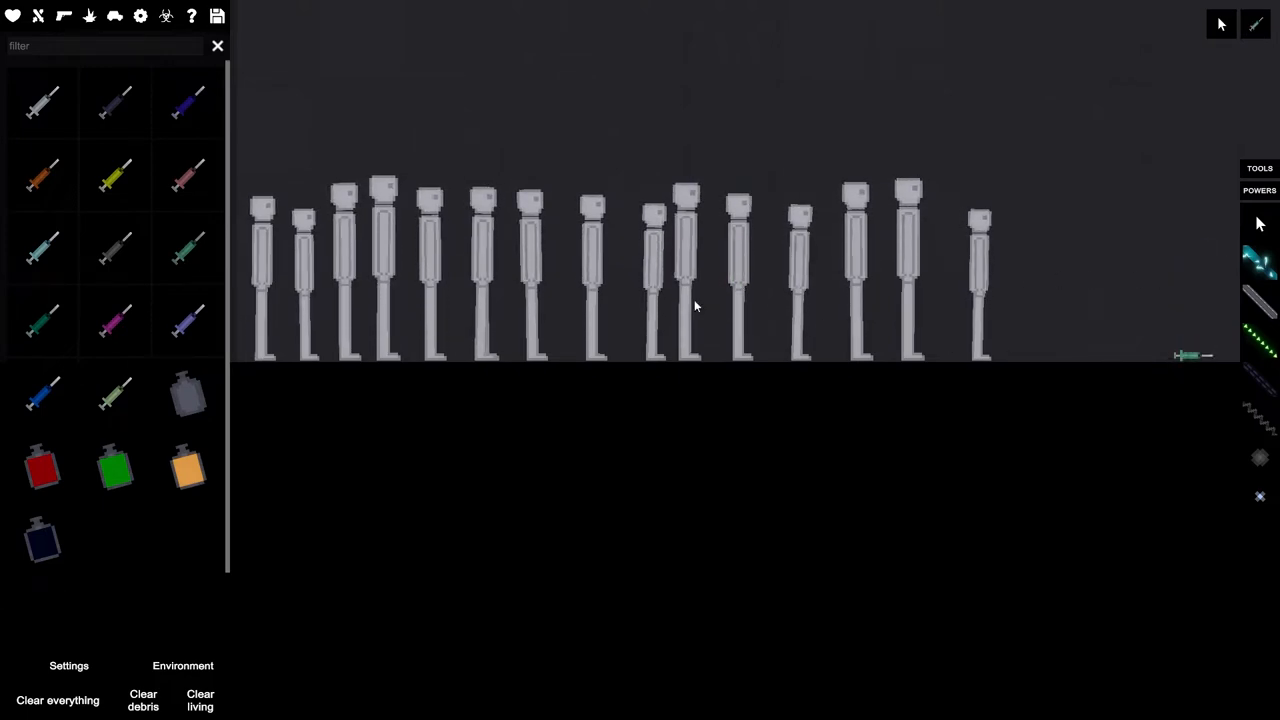
pyautogui.moveTo(114, 118)
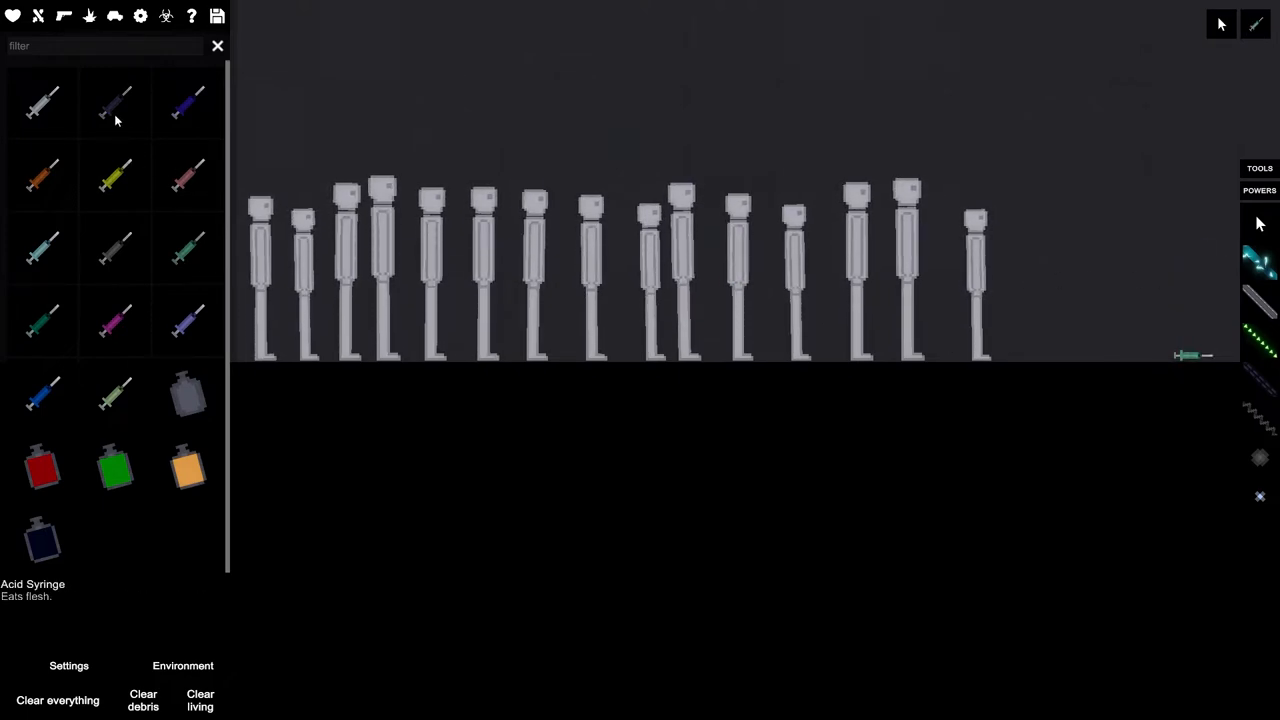
pyautogui.moveTo(114, 250)
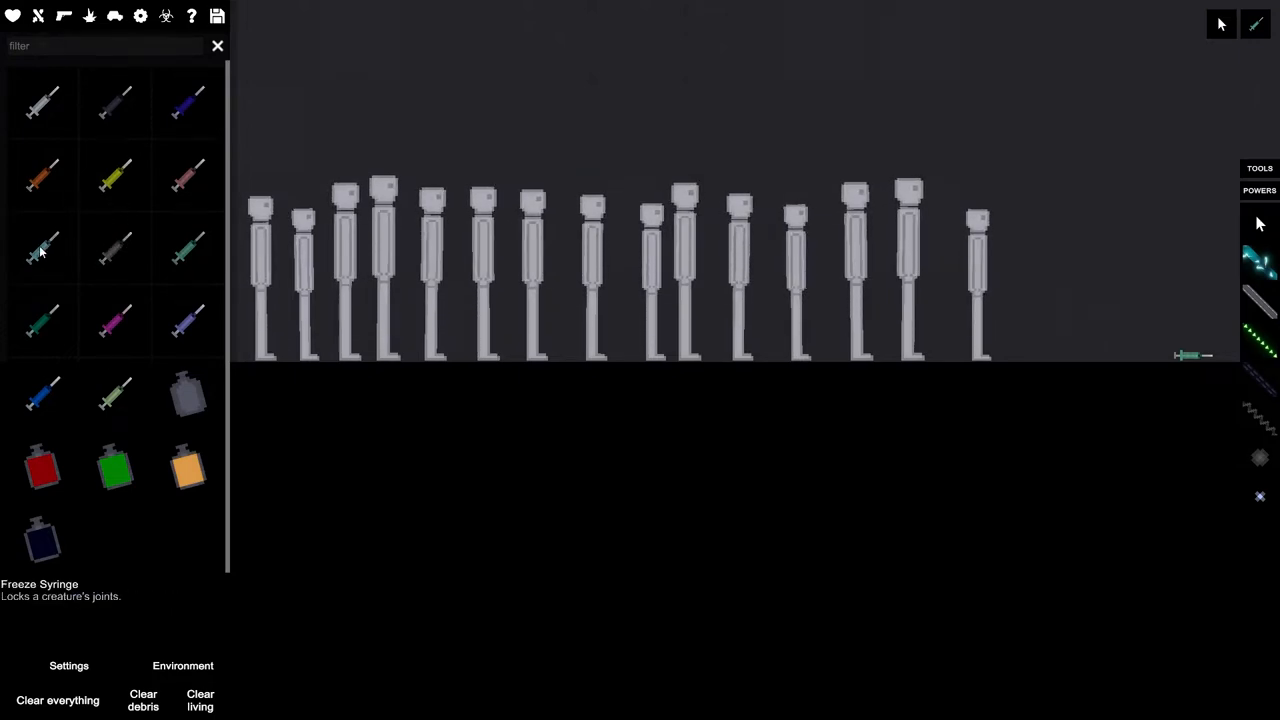
pyautogui.moveTo(1076, 280)
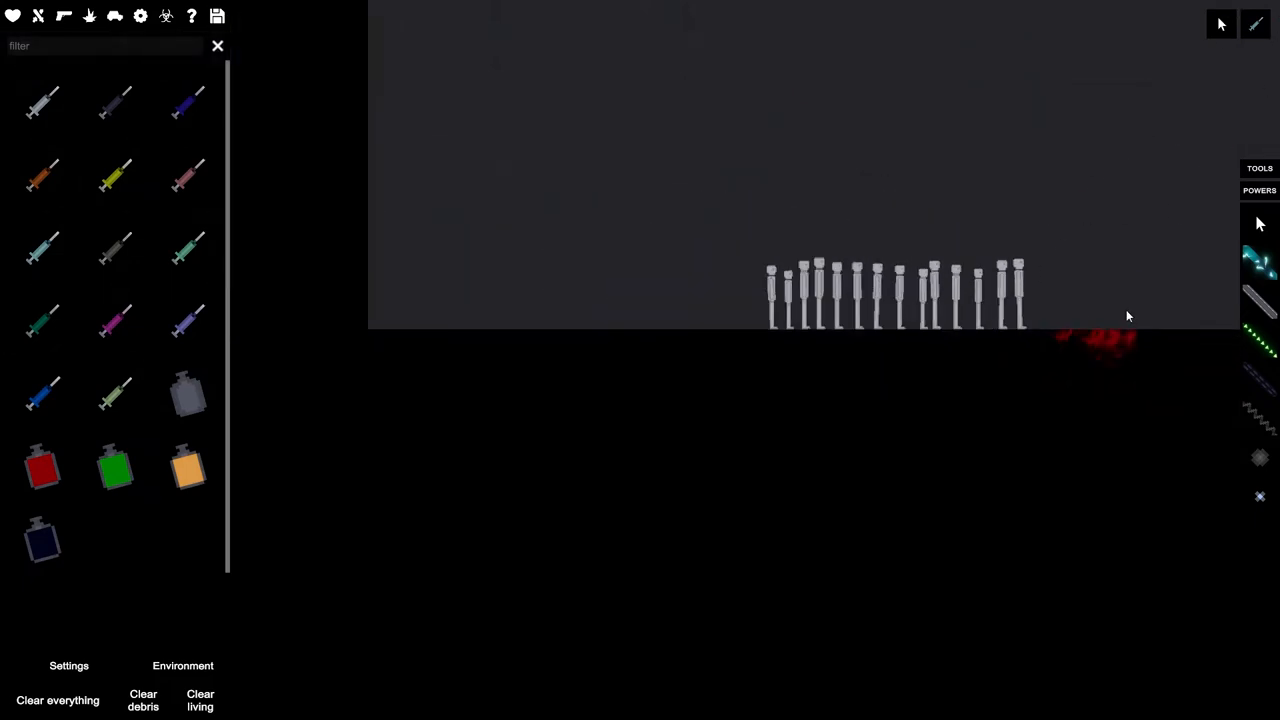
# Place the Ultra Strength Syringe on the ground beside the green syringe.
pyautogui.rightClick(1077, 318)
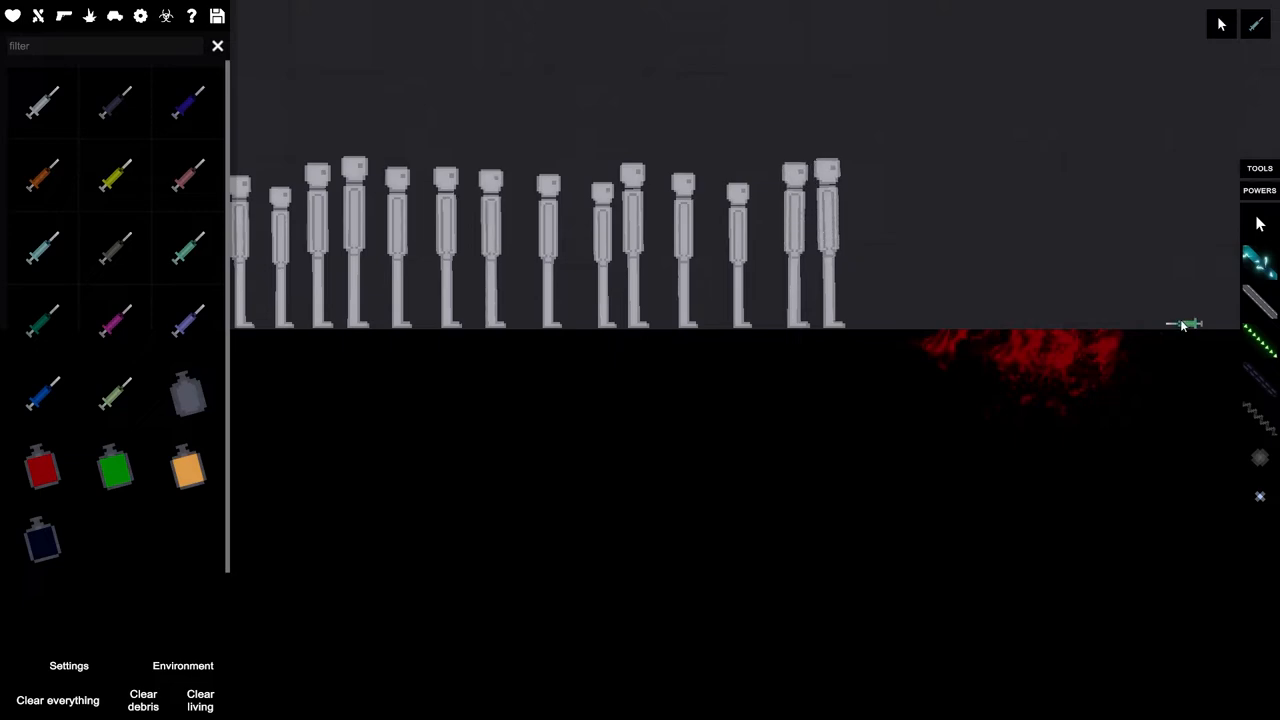
pyautogui.moveTo(177, 336)
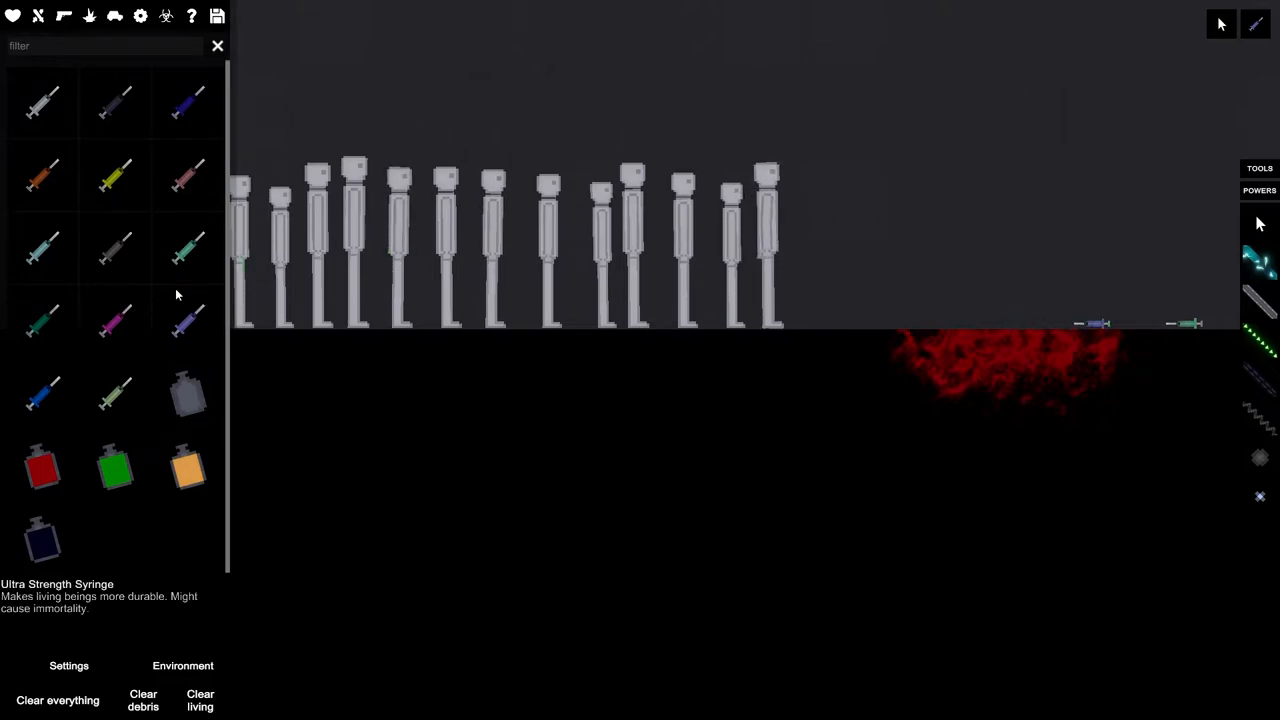
pyautogui.click(123, 20)
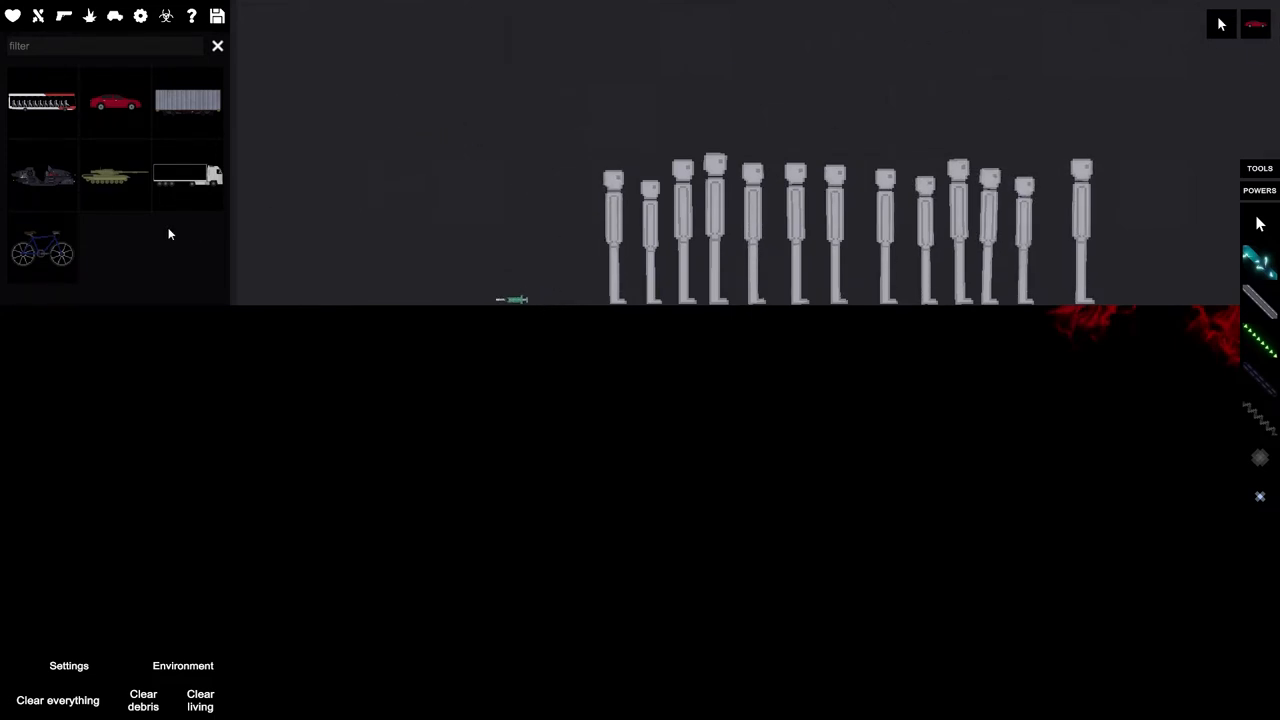
pyautogui.moveTo(114, 178)
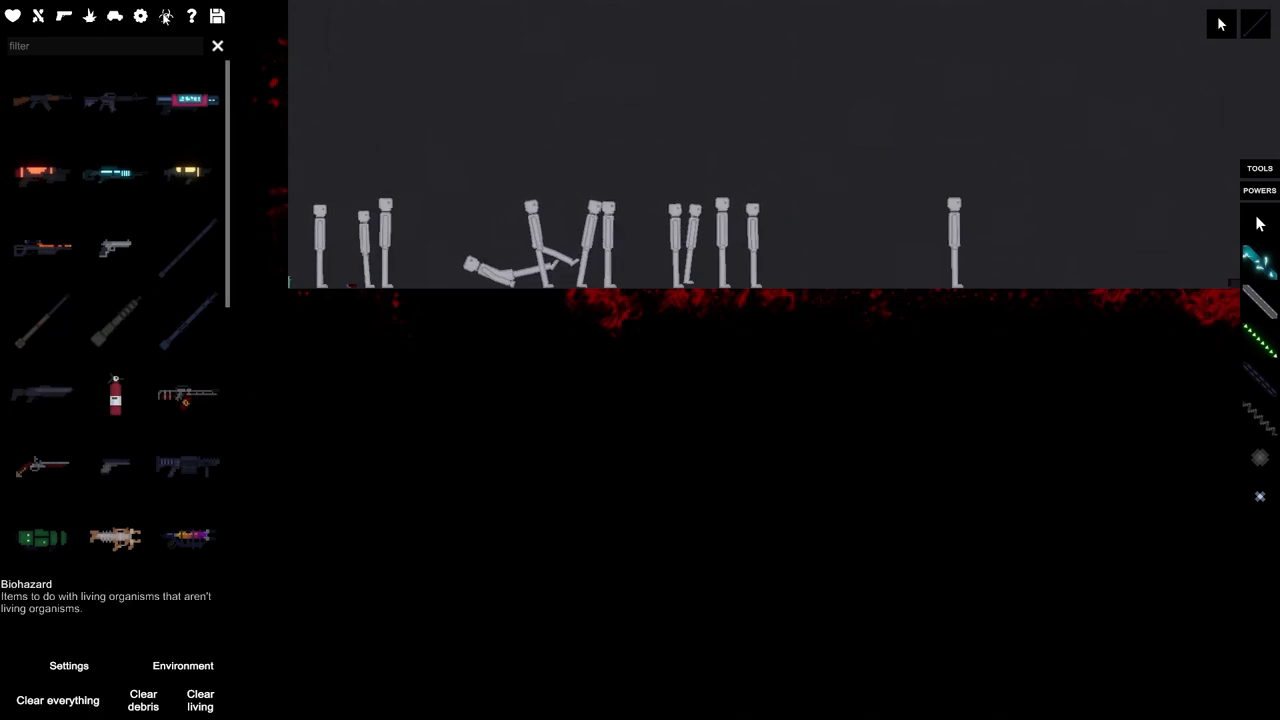
# Open the firearms category from the top toolbar.
pyautogui.click(165, 15)
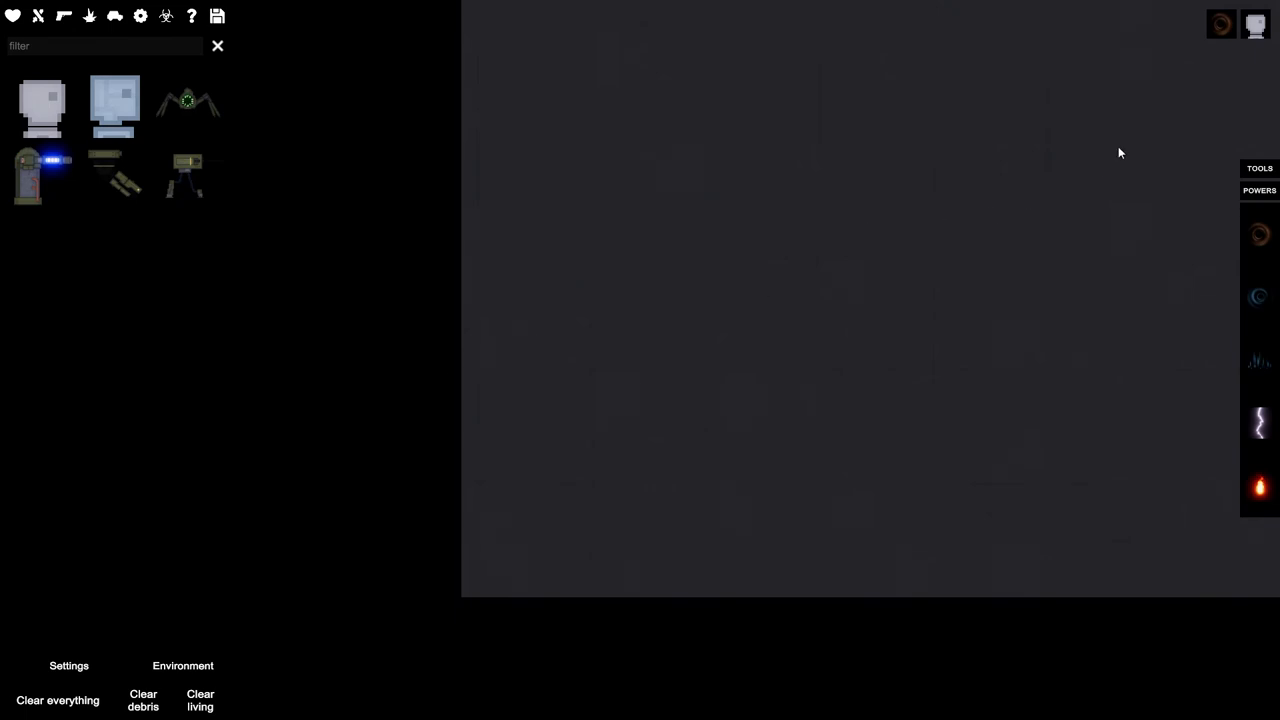
pyautogui.moveTo(1199, 97)
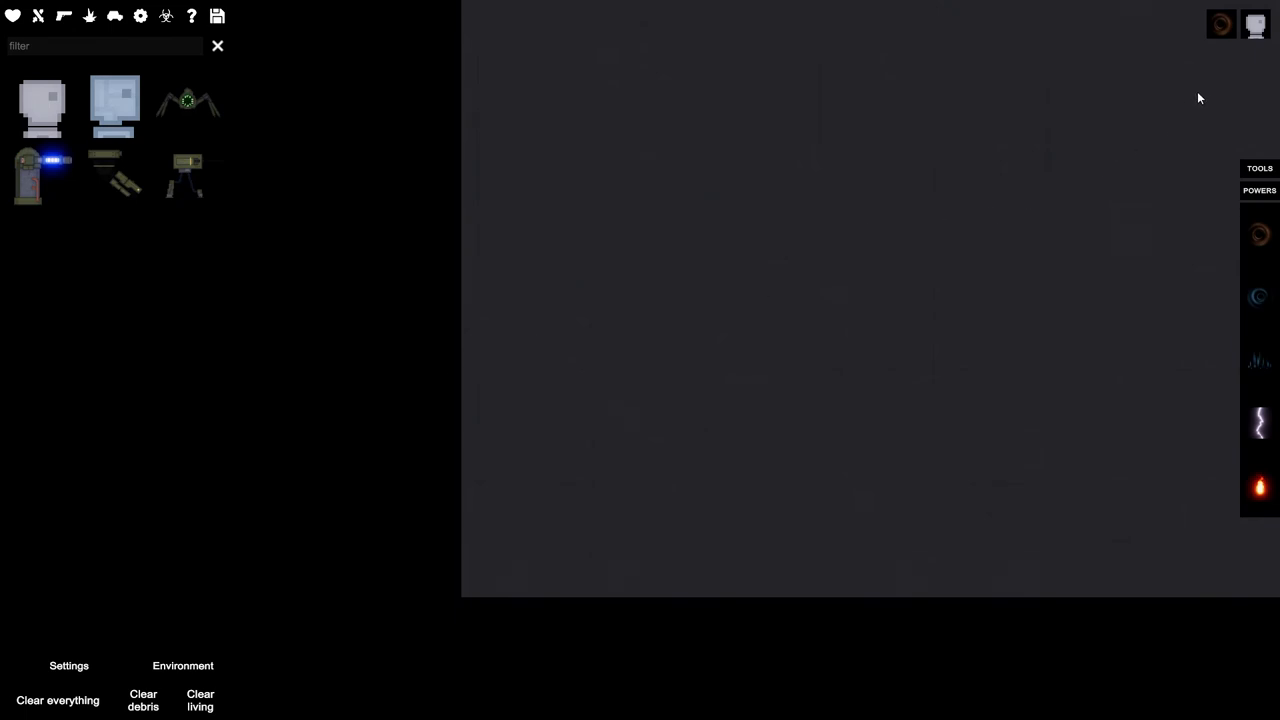
pyautogui.moveTo(1218, 94)
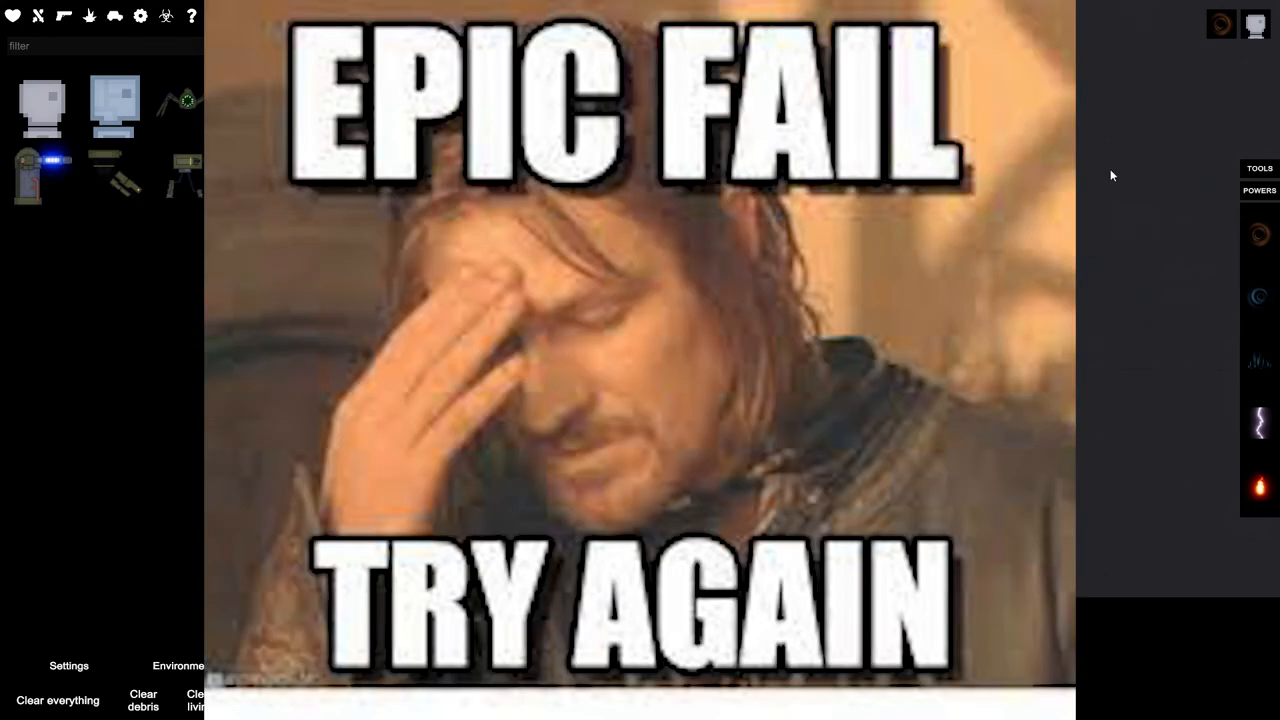
pyautogui.moveTo(1273, 82)
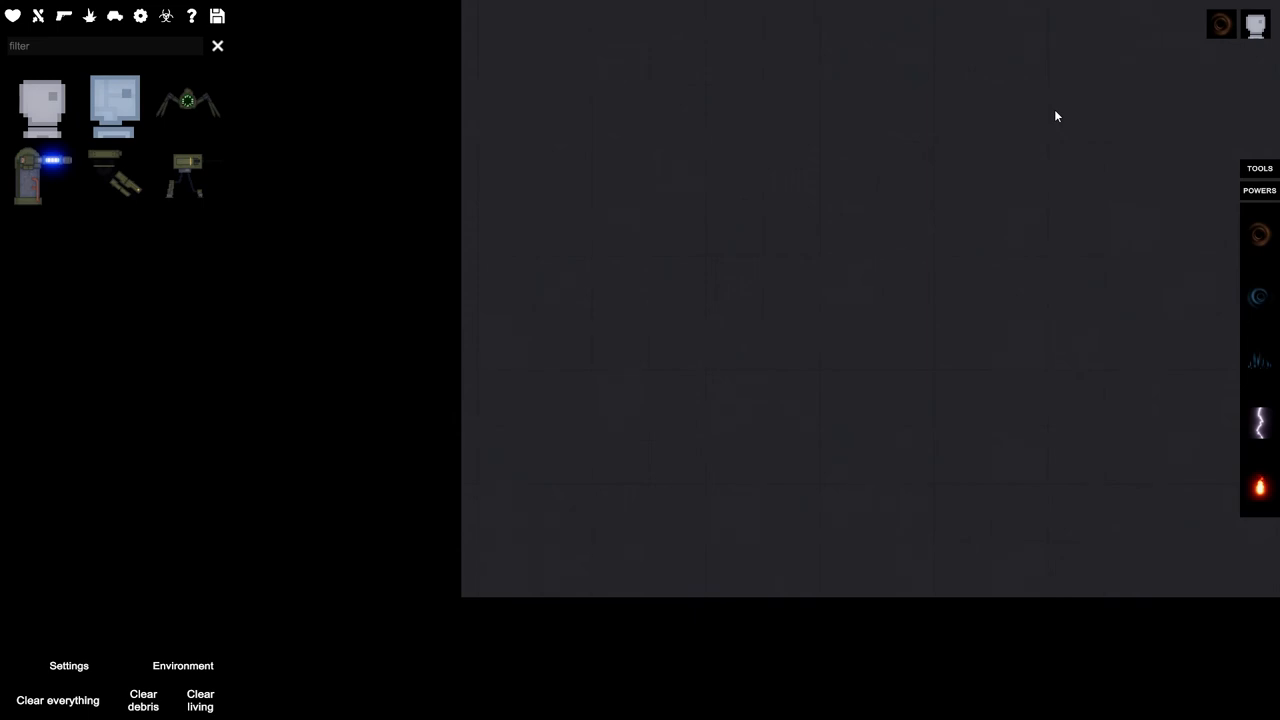
pyautogui.moveTo(1106, 157)
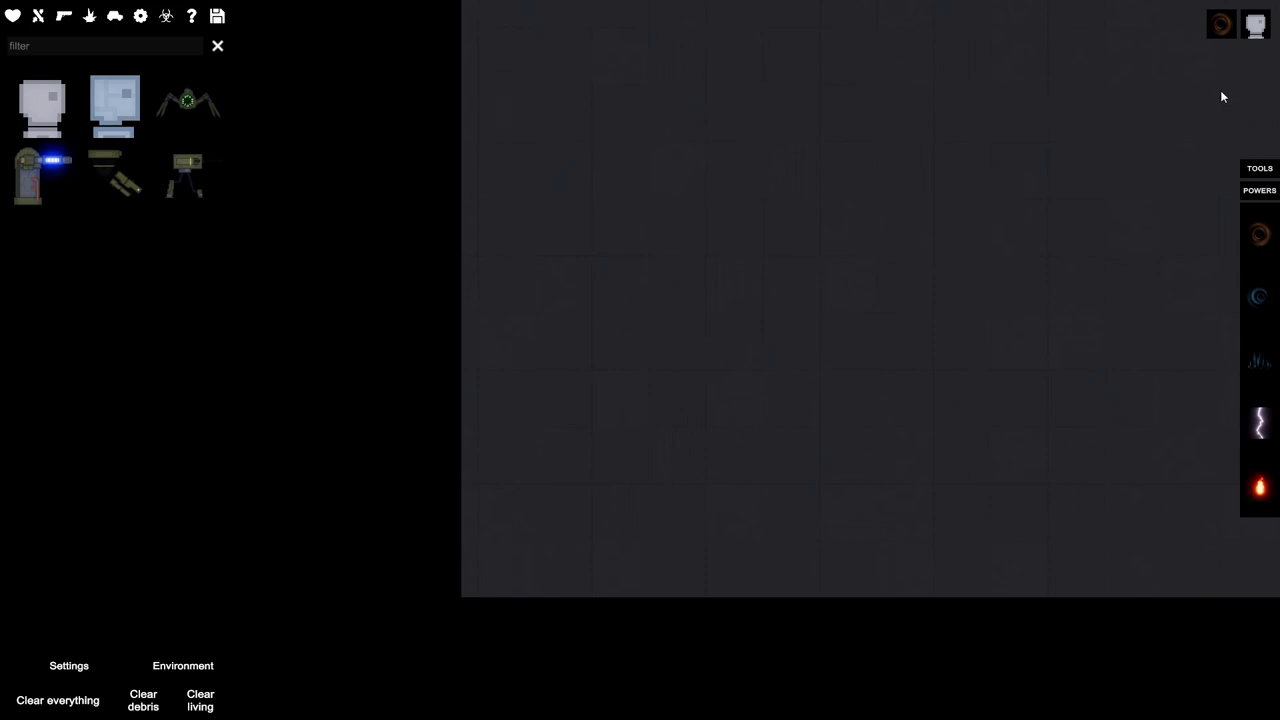
pyautogui.moveTo(1220, 81)
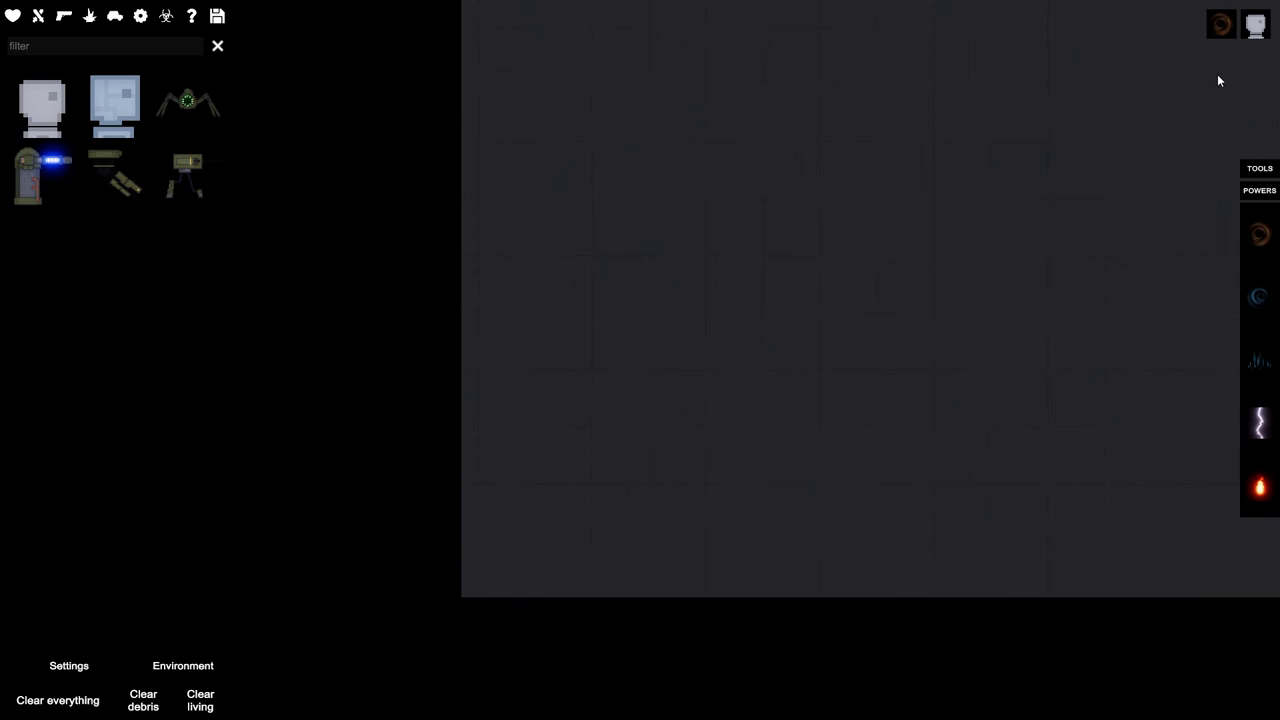
pyautogui.moveTo(1273, 112)
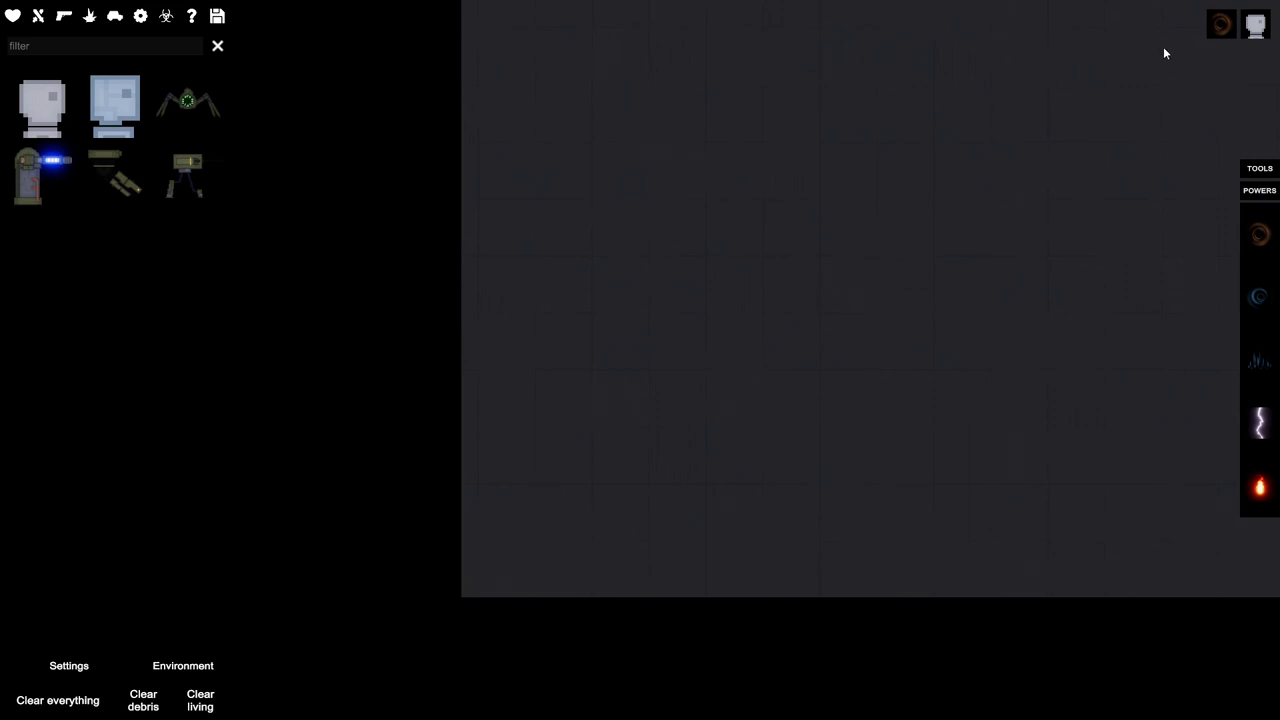
pyautogui.moveTo(1198, 123)
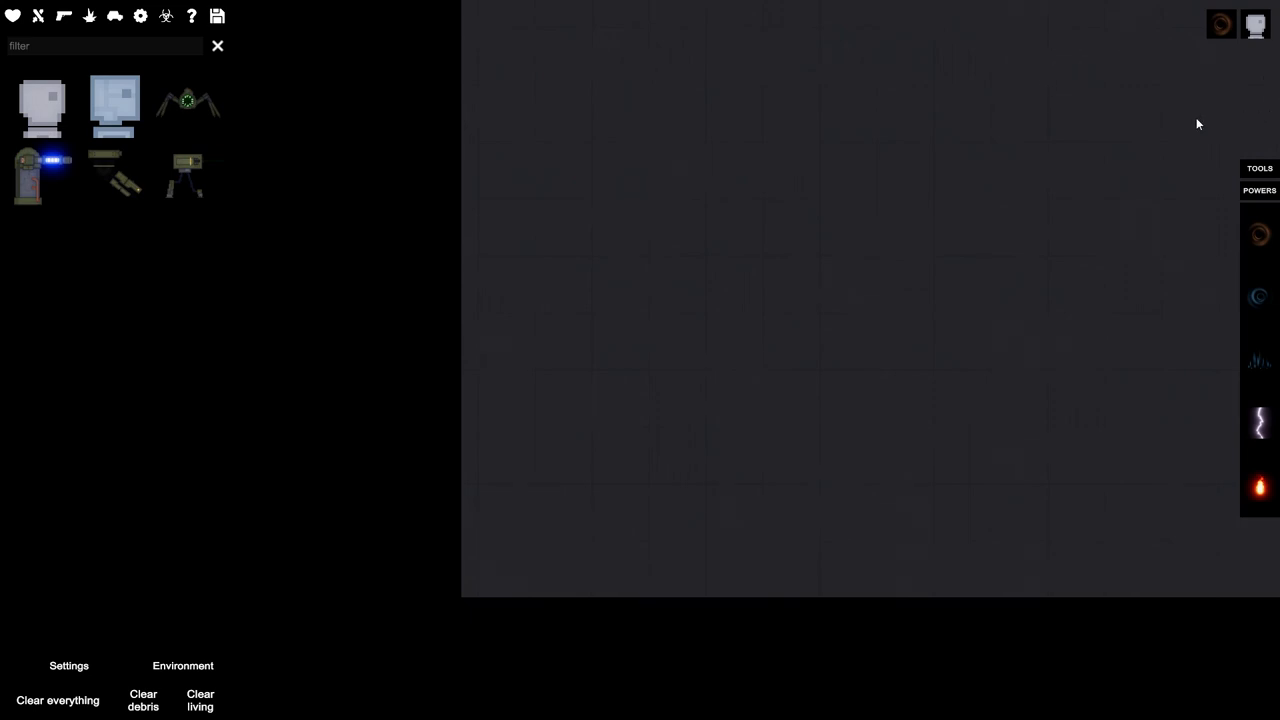
pyautogui.moveTo(1170, 107)
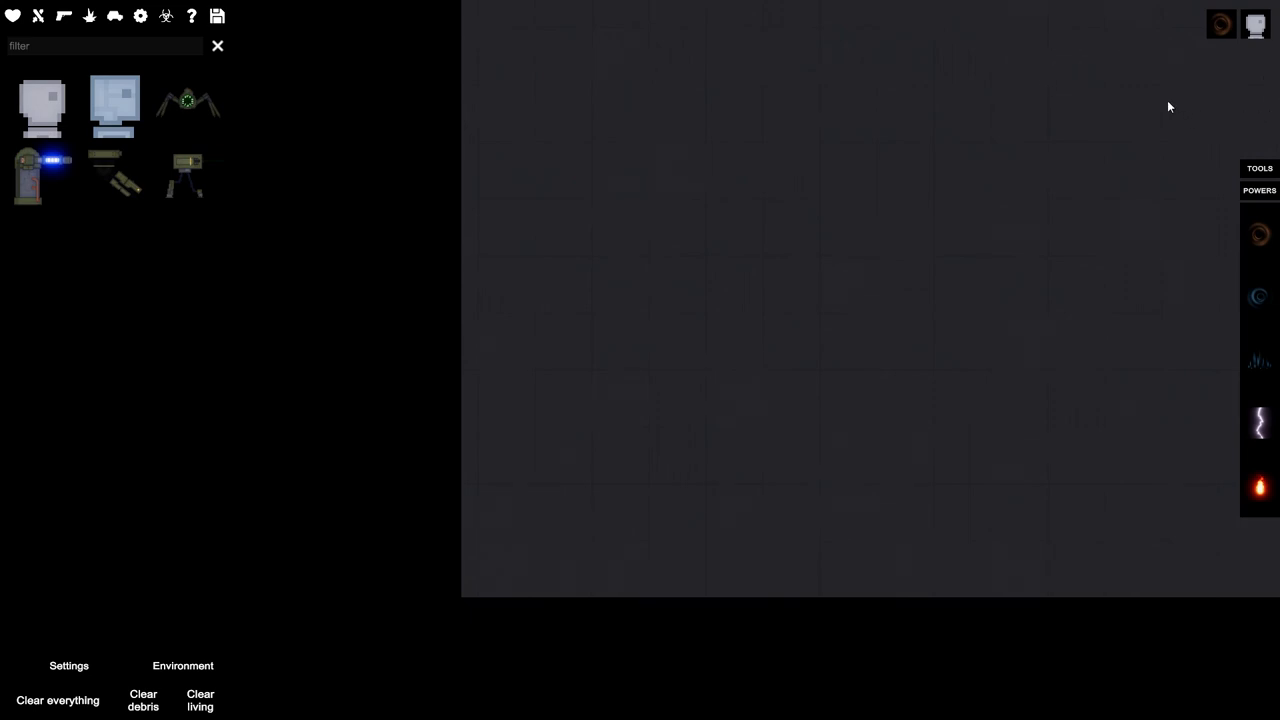